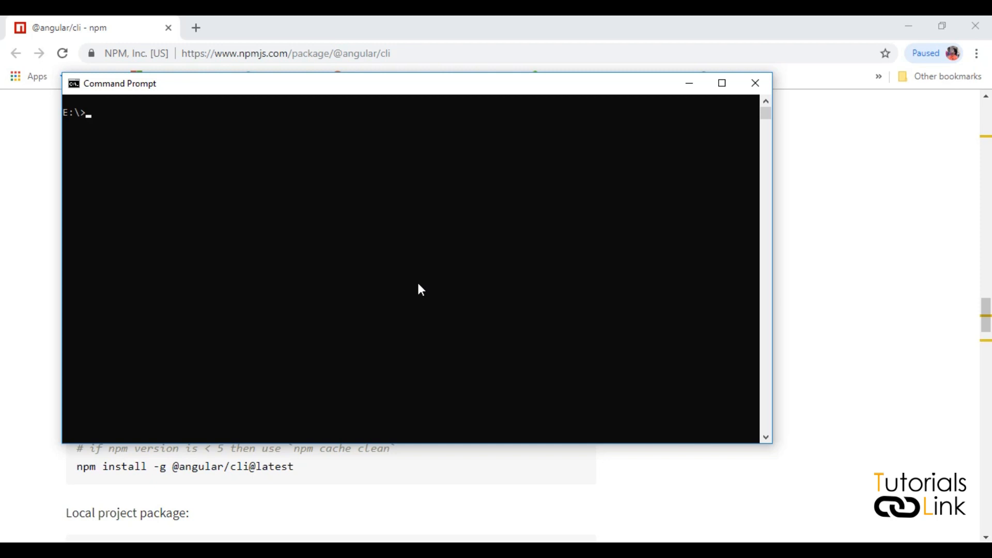
Step: Enter angular7\demo and run ng version, listing Angular CLI 6.1.5 and Angular 6.1.10
type("cd")
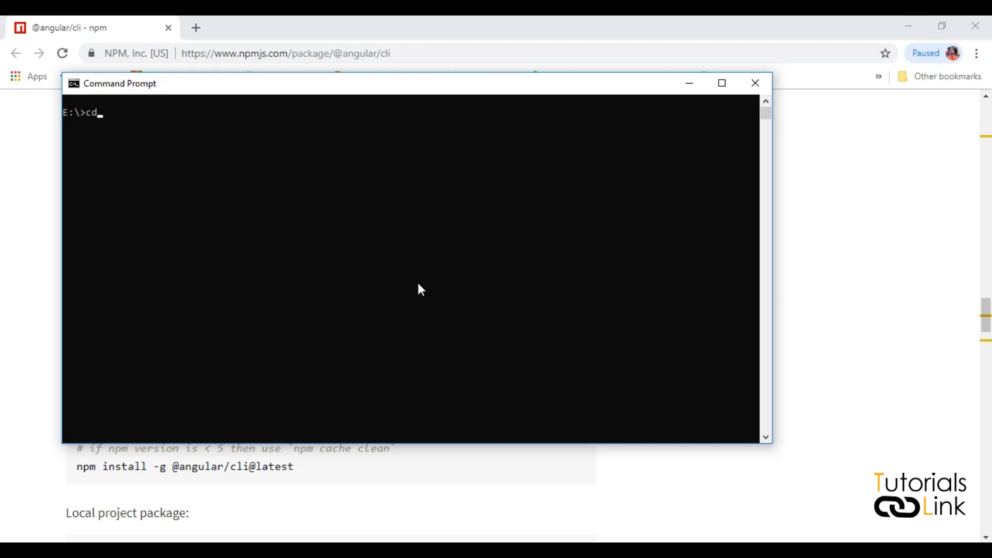
type("angular7")
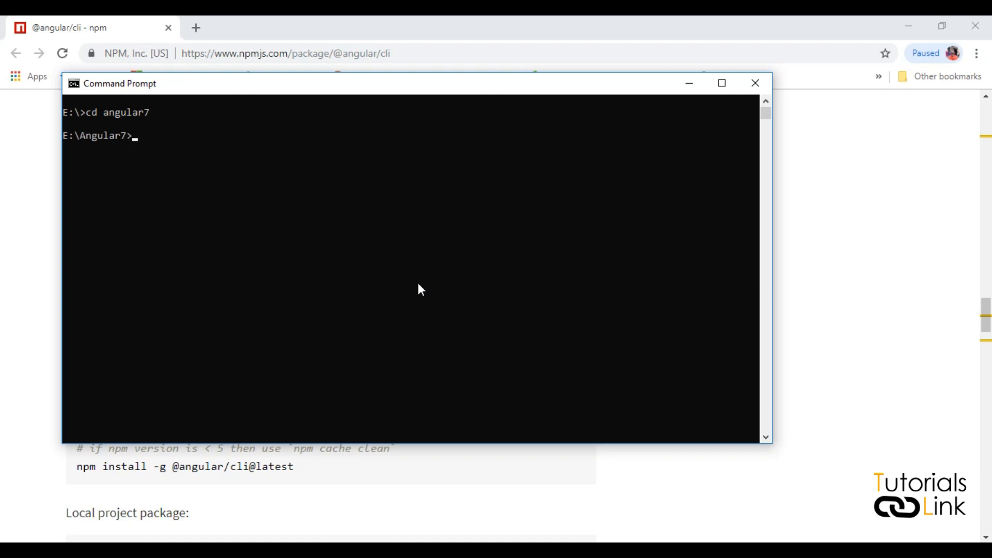
type("cd demo")
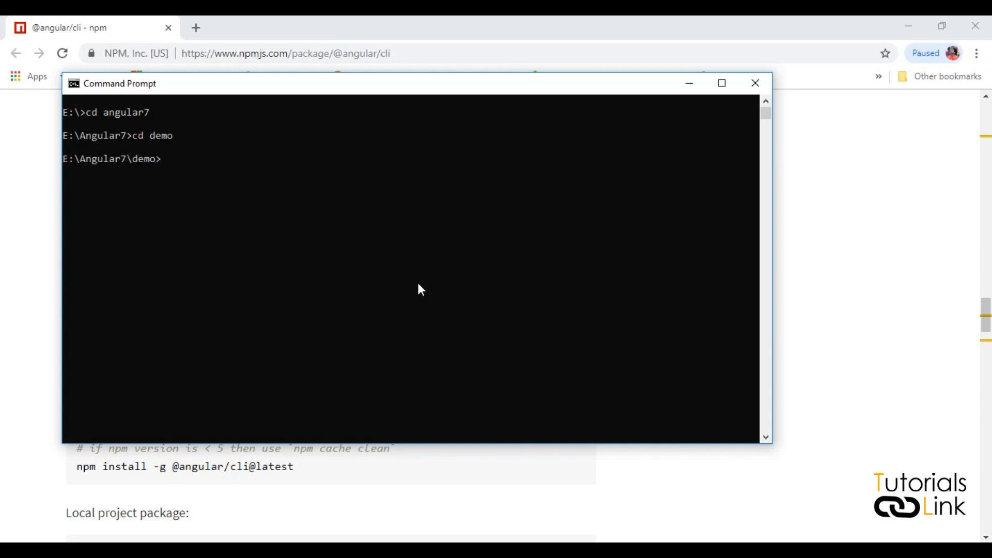
type("n")
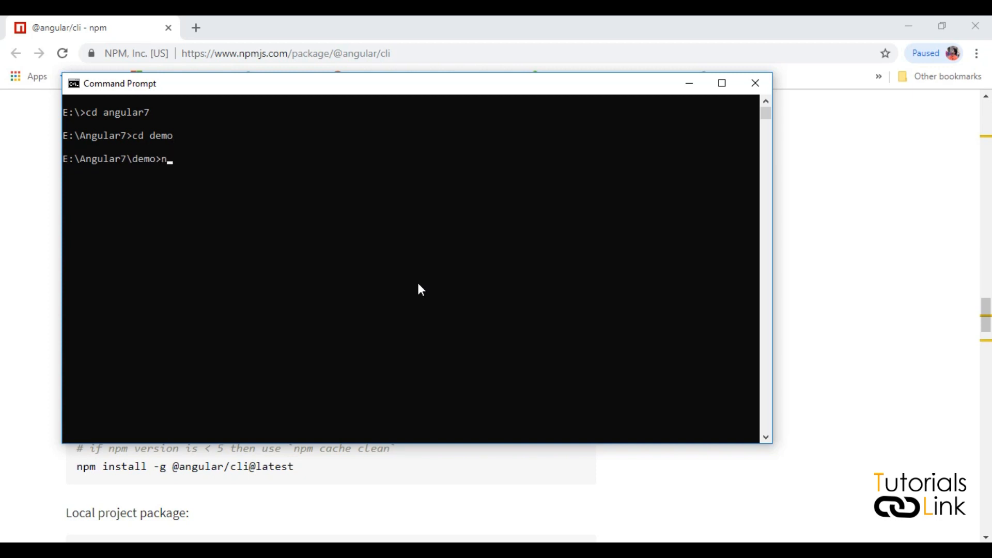
key("Return")
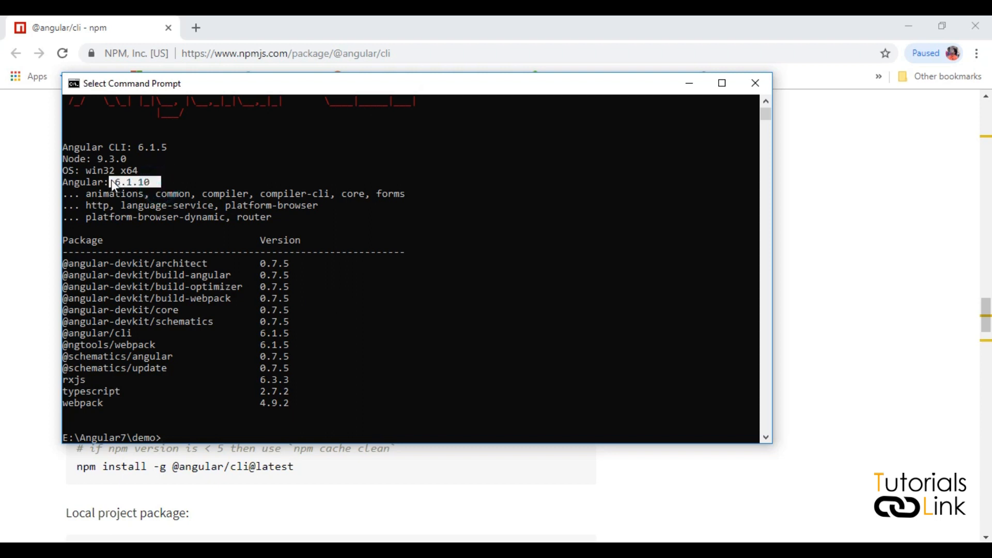
mouse_move(319, 354)
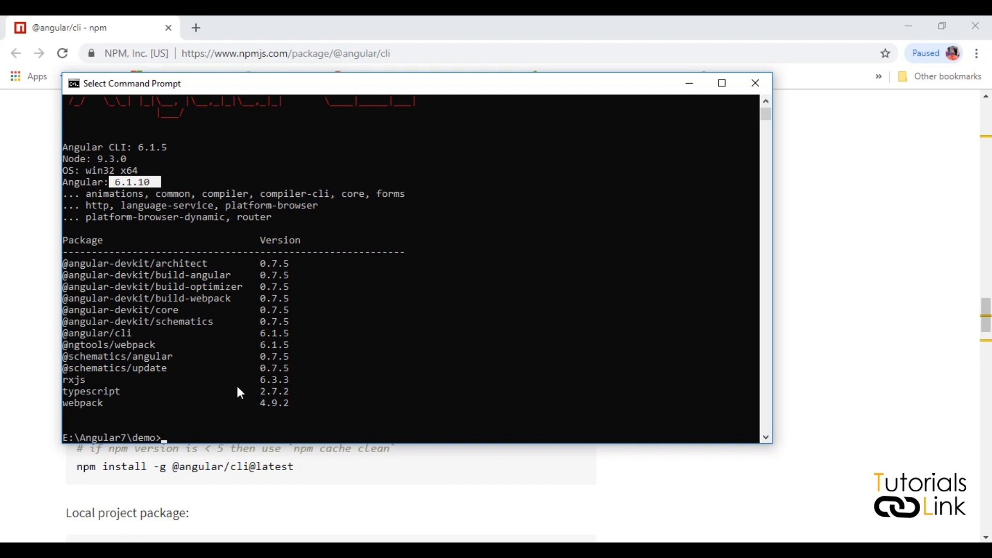
mouse_move(194, 319)
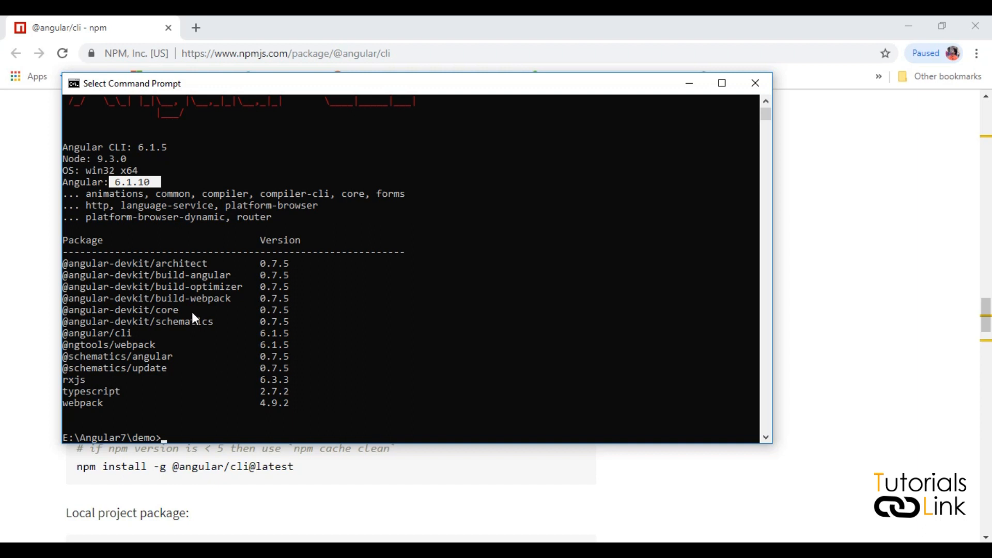
mouse_move(33, 246)
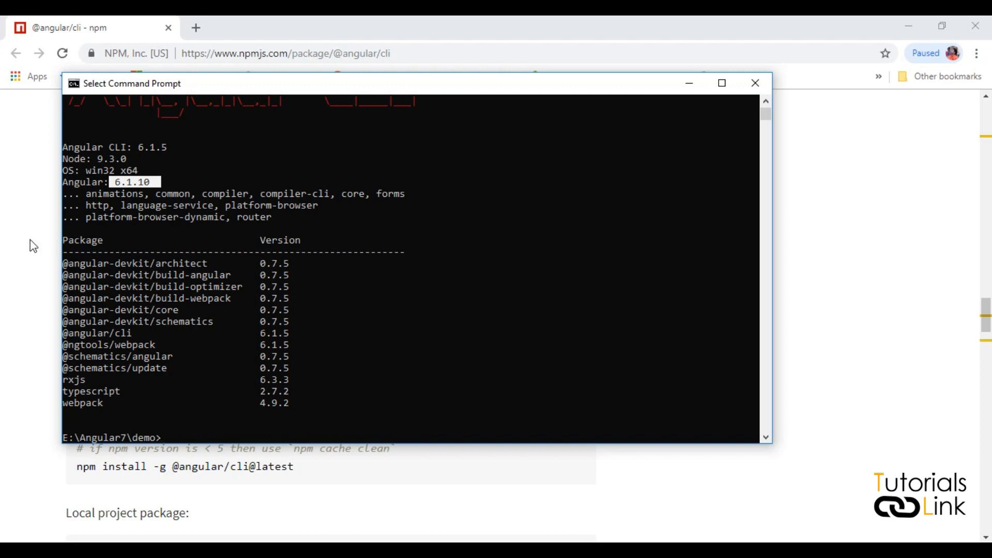
left_click(754, 83)
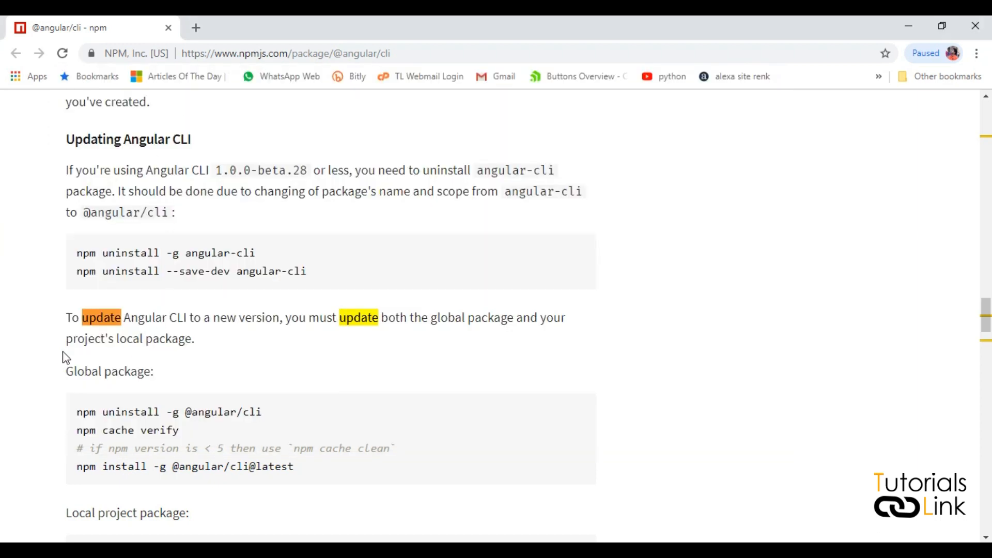
mouse_move(302, 335)
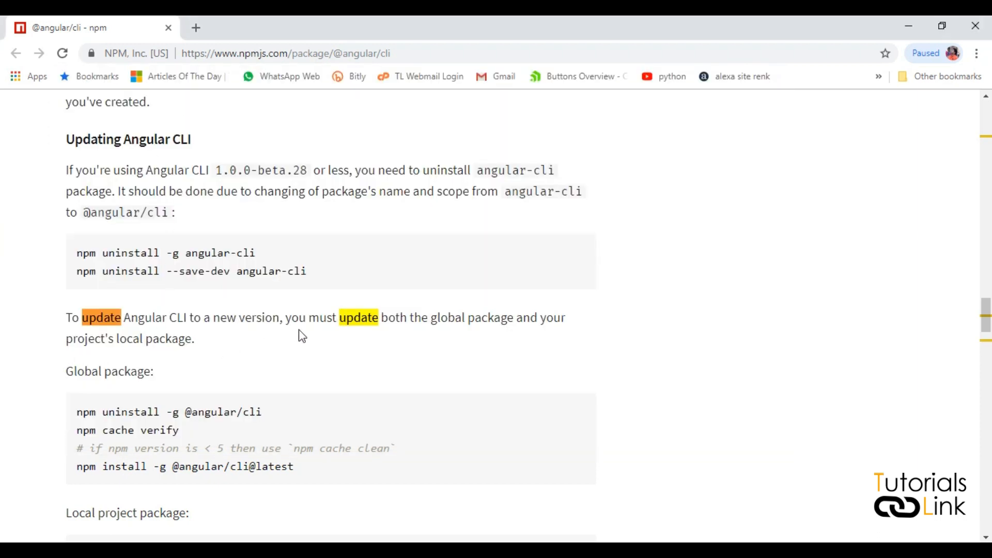
scroll("down", 3)
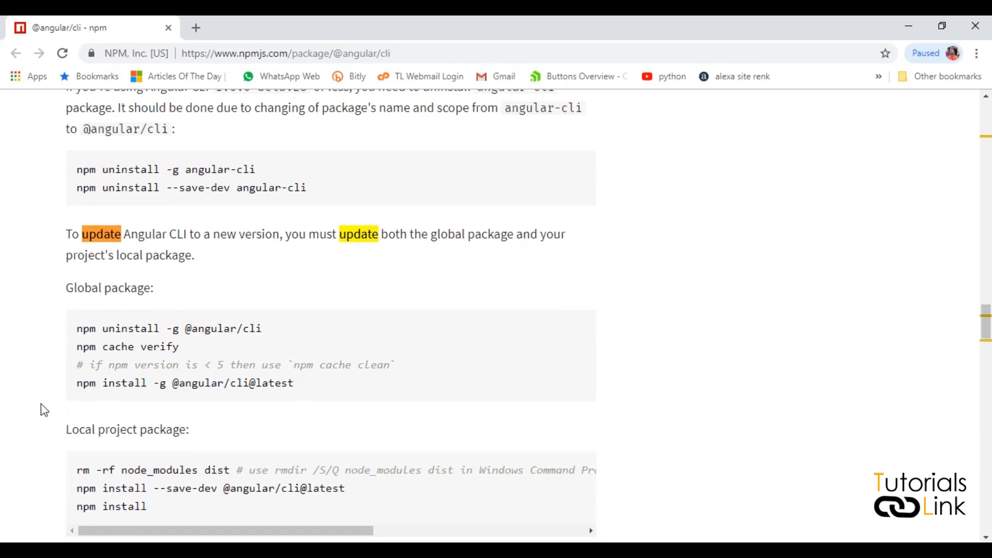
scroll("down", 3)
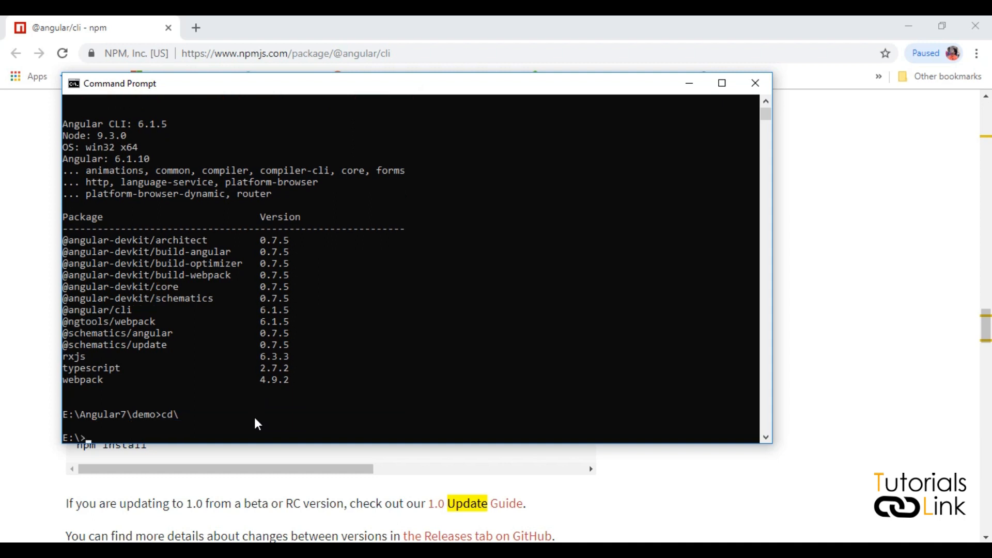
type("npm uninstall -g @angular/cli")
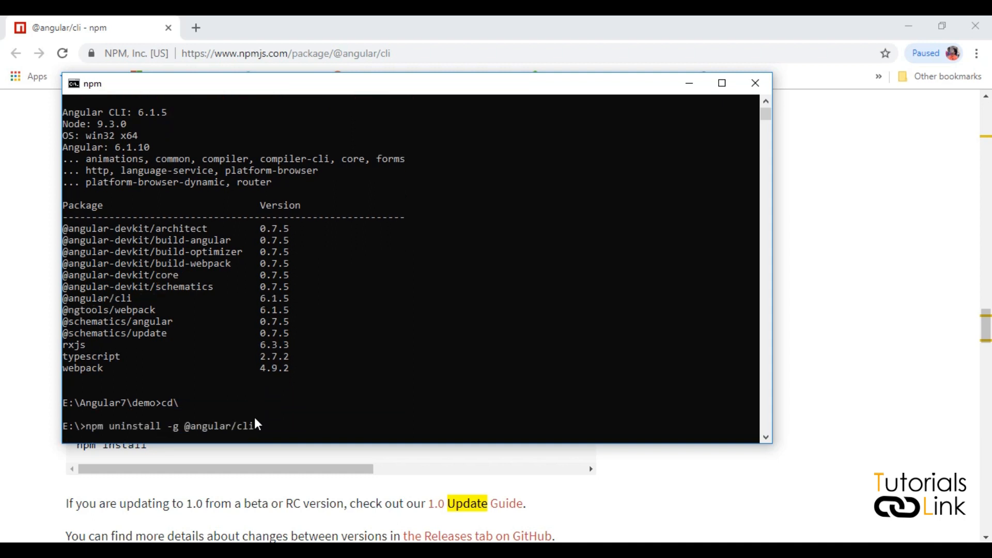
key("Enter")
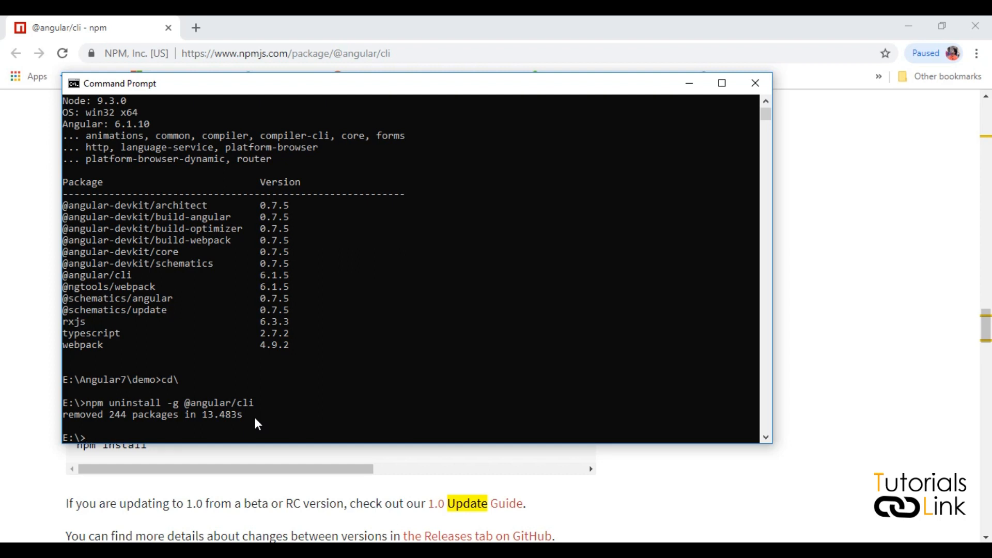
type("ng")
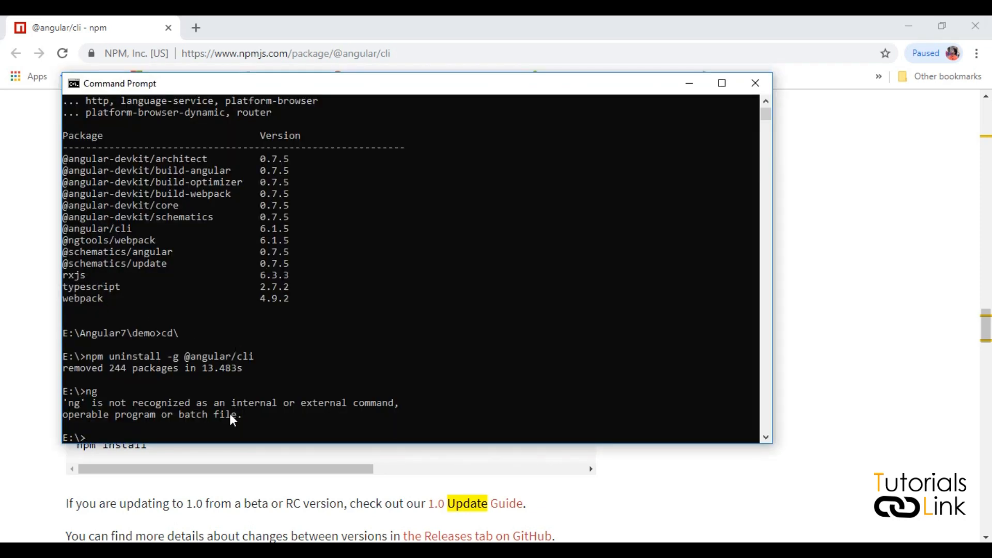
Step: Run npm cache verify, checking 2604 entries and garbage-collecting 391
type("npm cache verify")
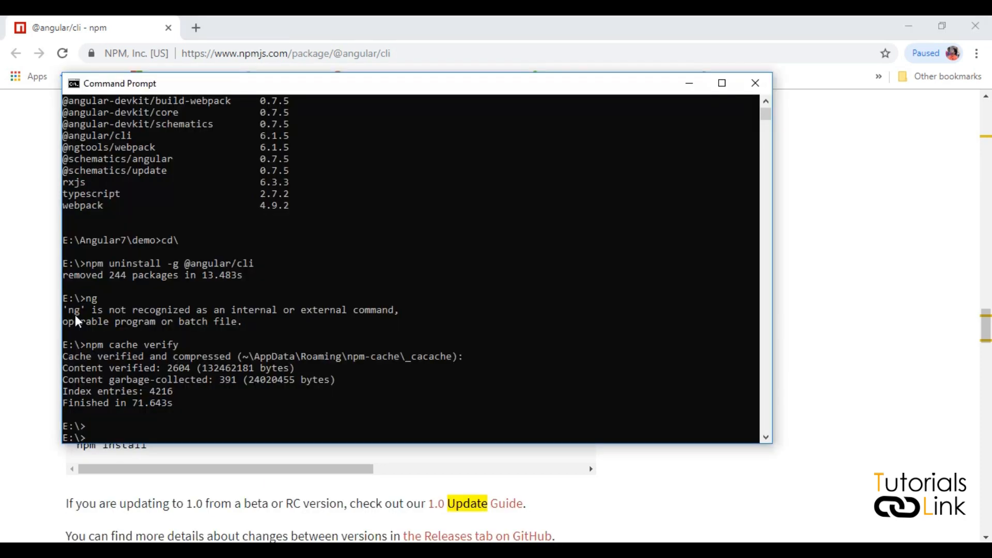
type("npm install -g @angular/cli@latest")
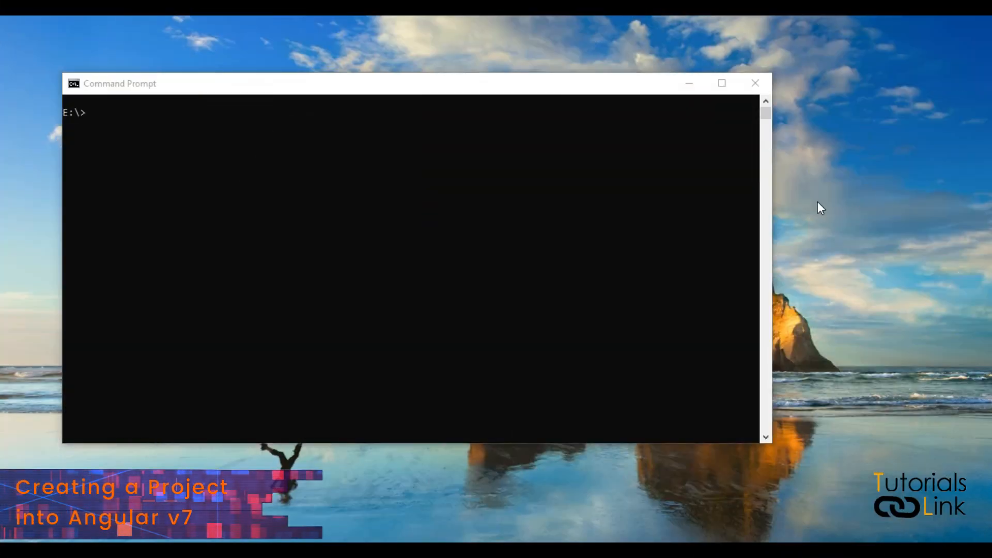
mouse_move(532, 279)
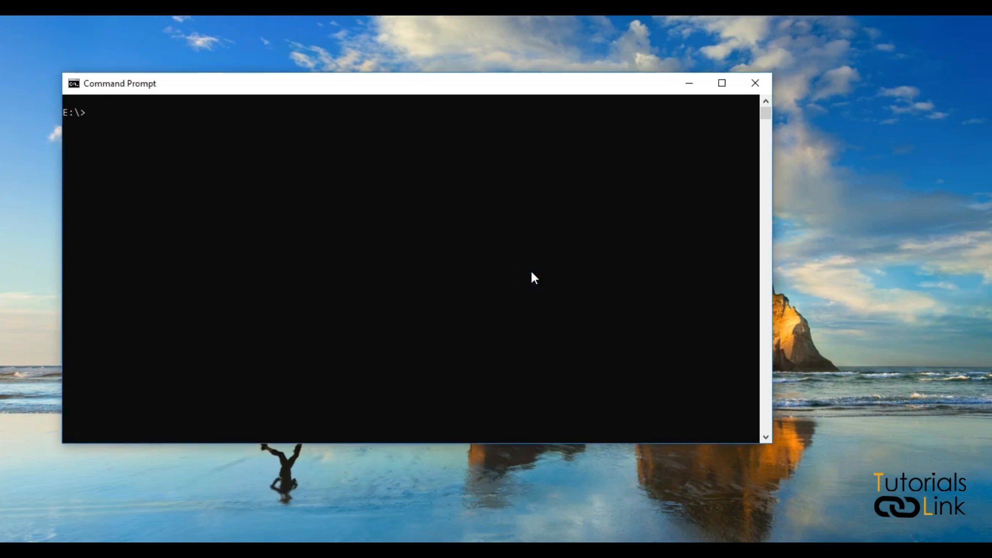
Step: Move into E:\Angular7 and run ng new up to the project-name question
type("cd an")
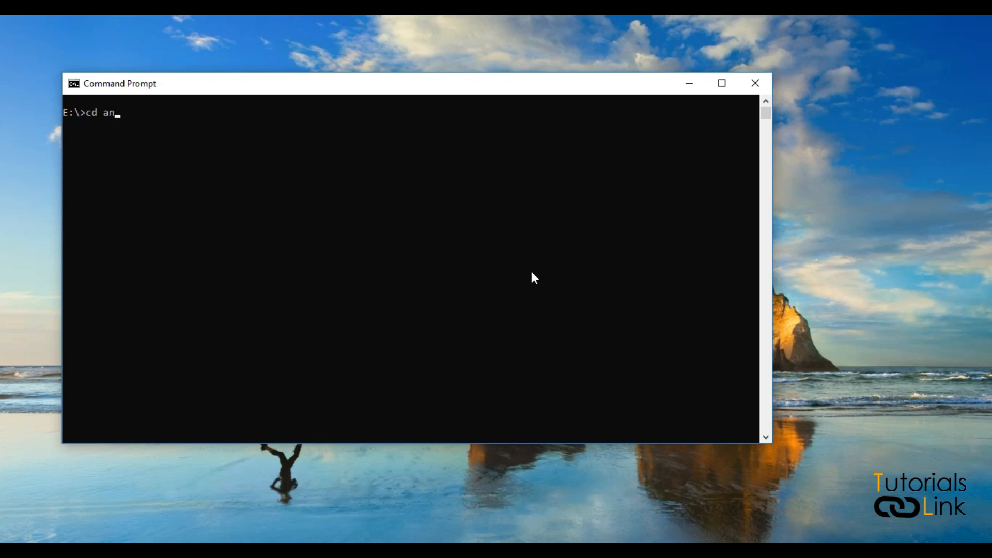
type("gular7")
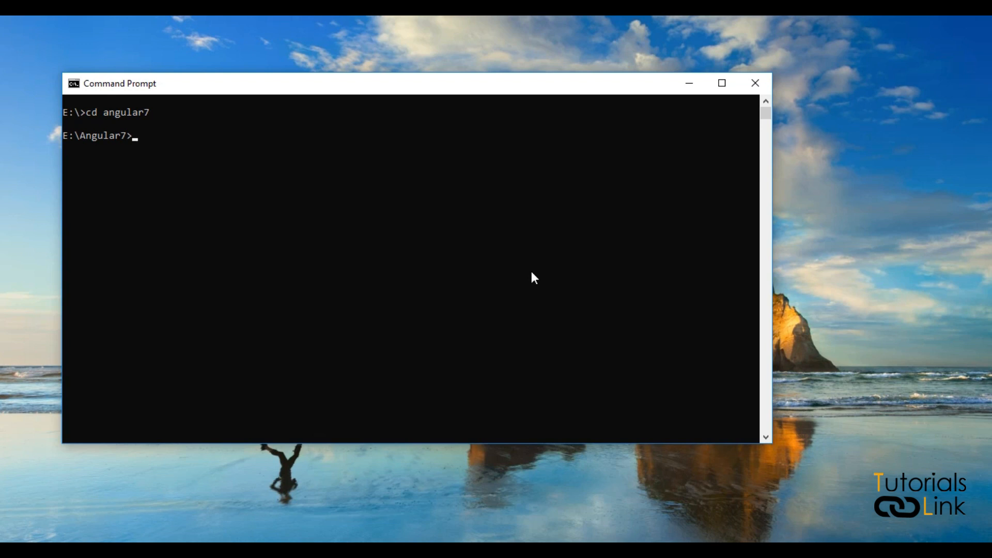
type("ng ne")
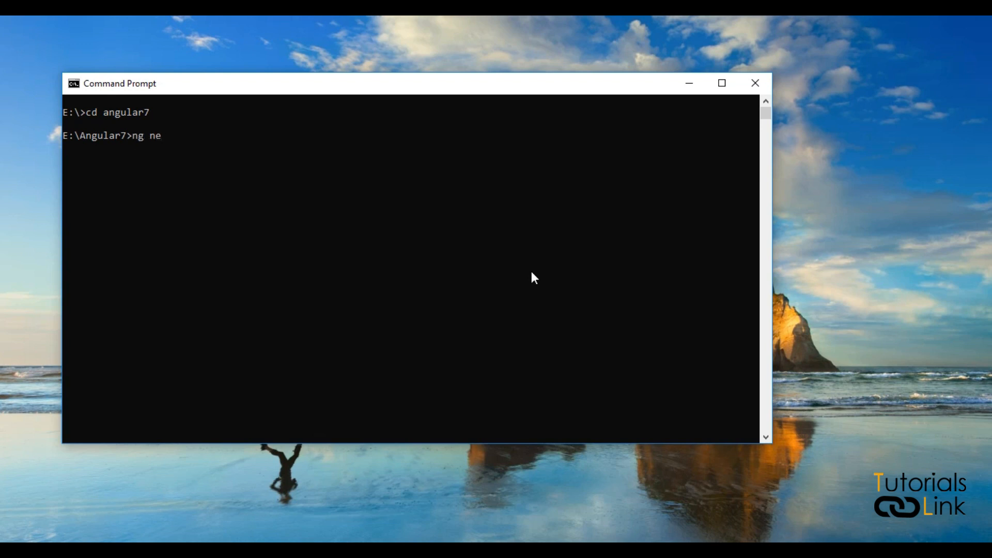
type("w")
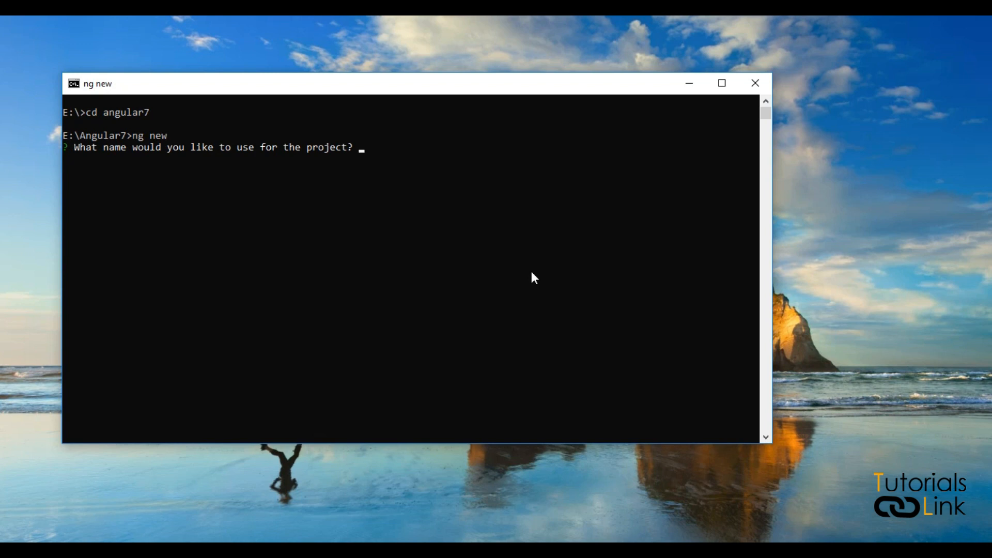
Step: Name the project newAngularApp, decline routing, and select CSS as the stylesheet format
type("newA")
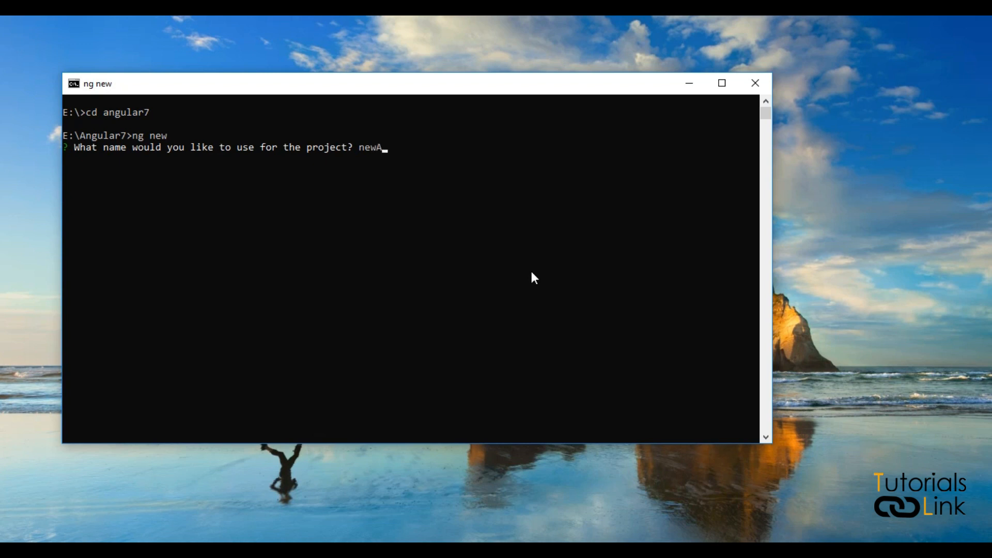
type("ngular")
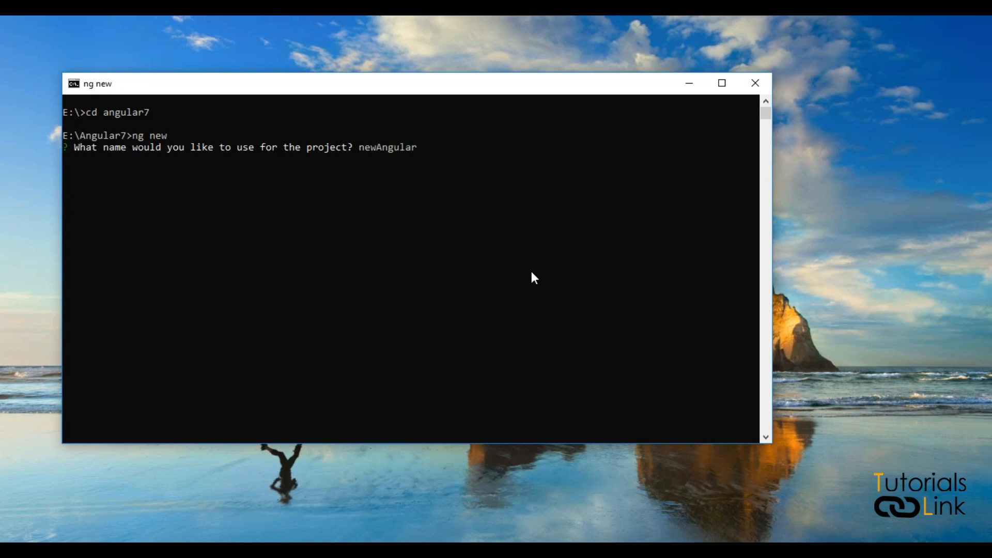
type("App")
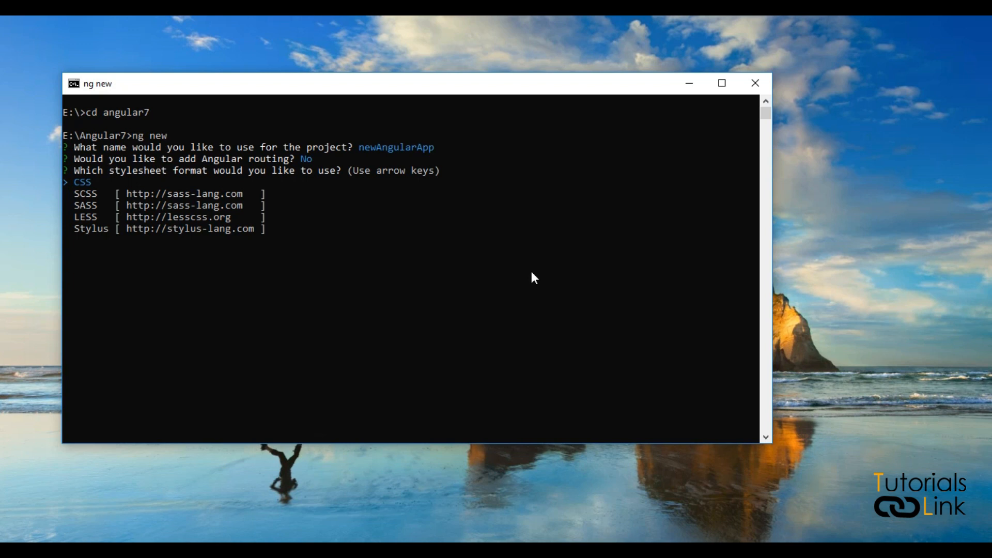
key("down")
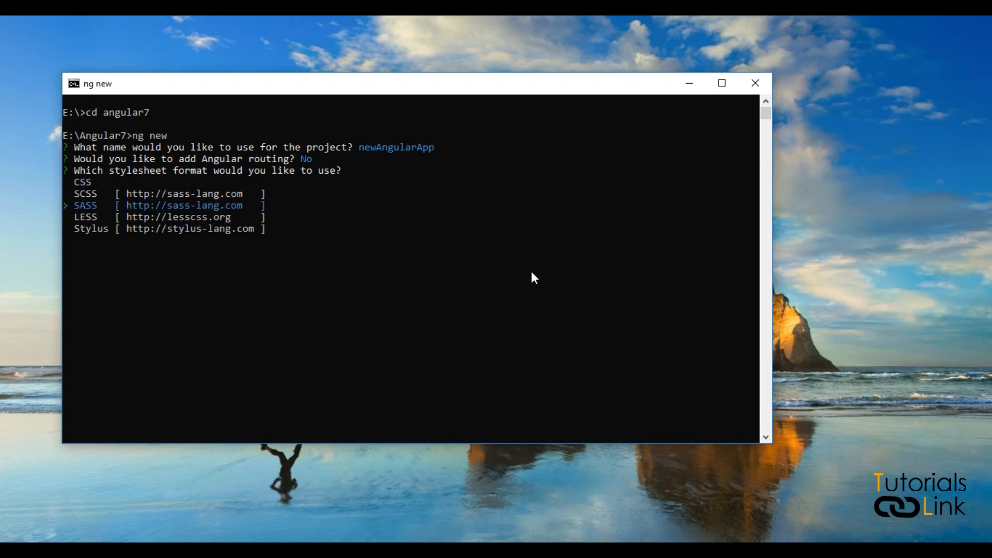
key("Up")
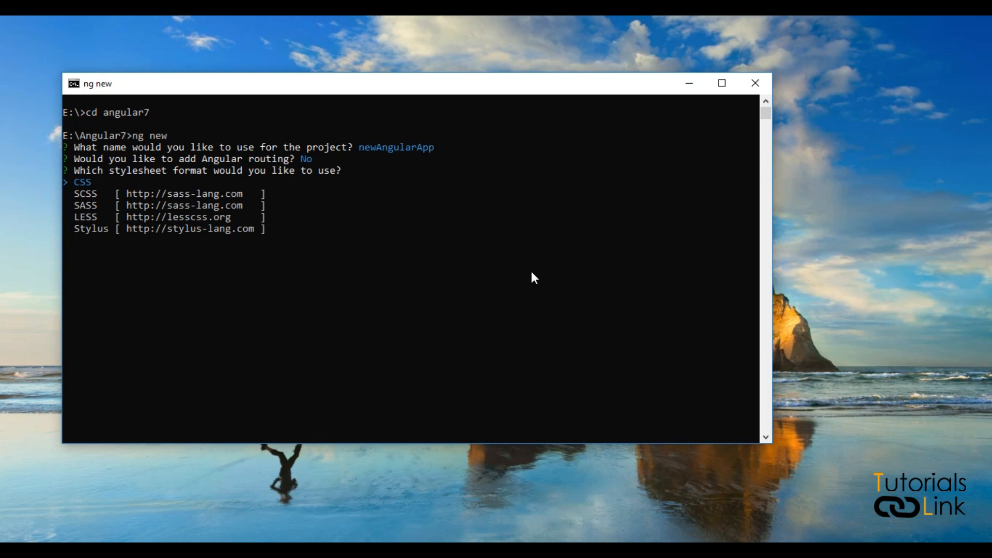
Step: Confirm CSS and let ng new install packages and initialize git
key("enter")
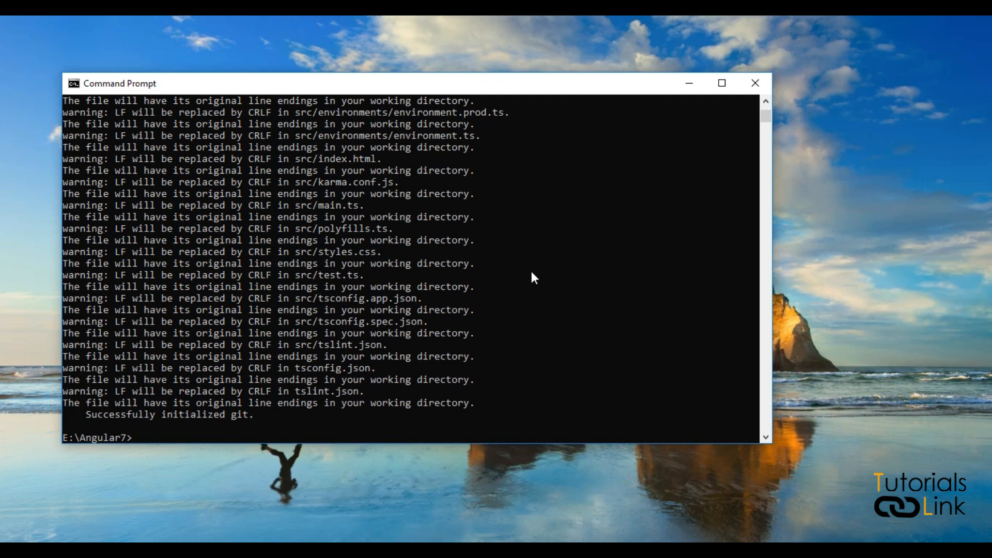
type("ng new")
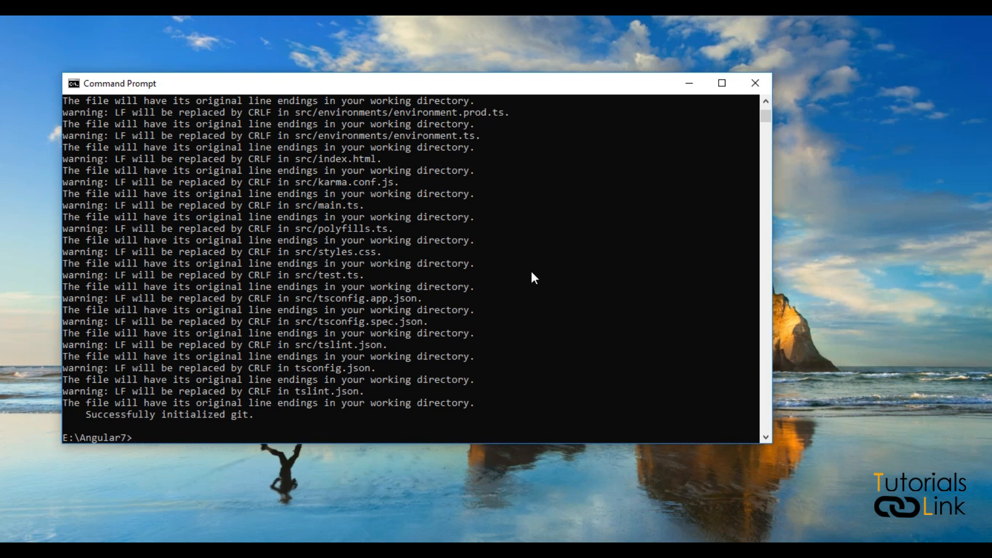
type("cd")
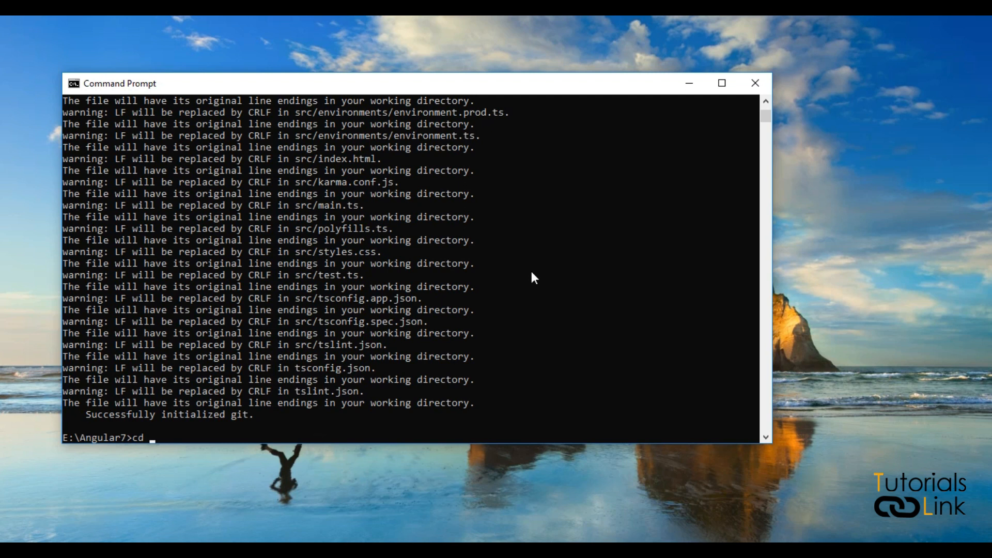
Step: Change into newangularapp and run ng -v to list the available commands
type("newangularapp")
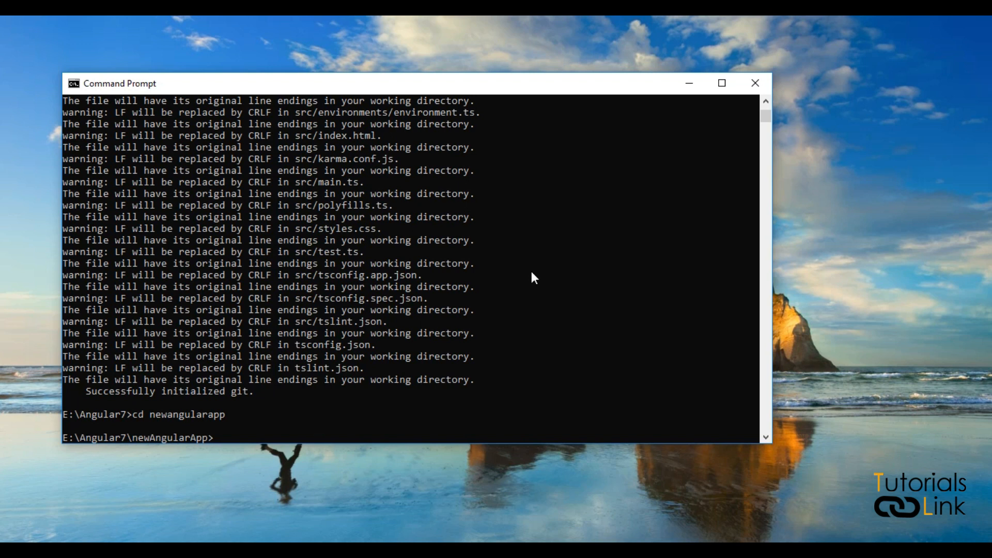
type("ng")
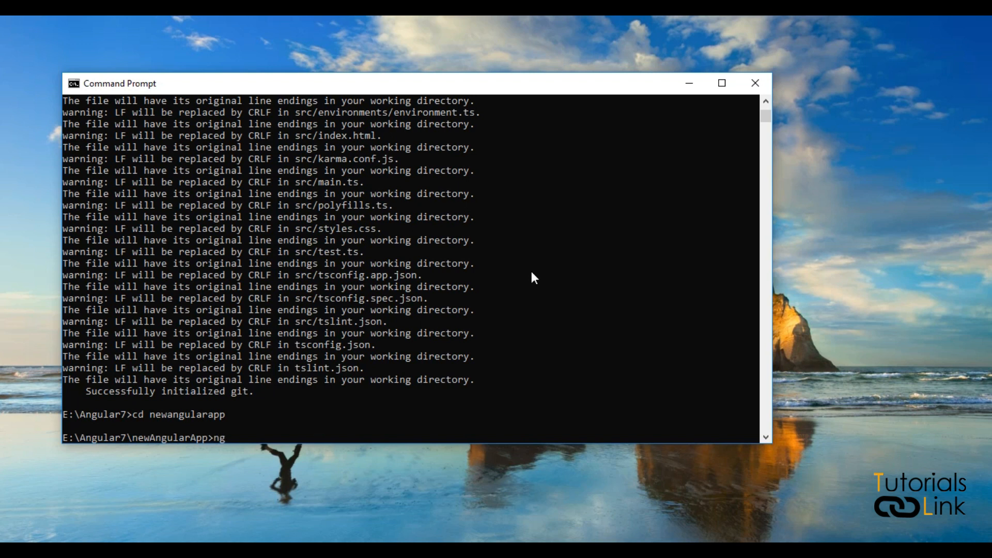
type("-v")
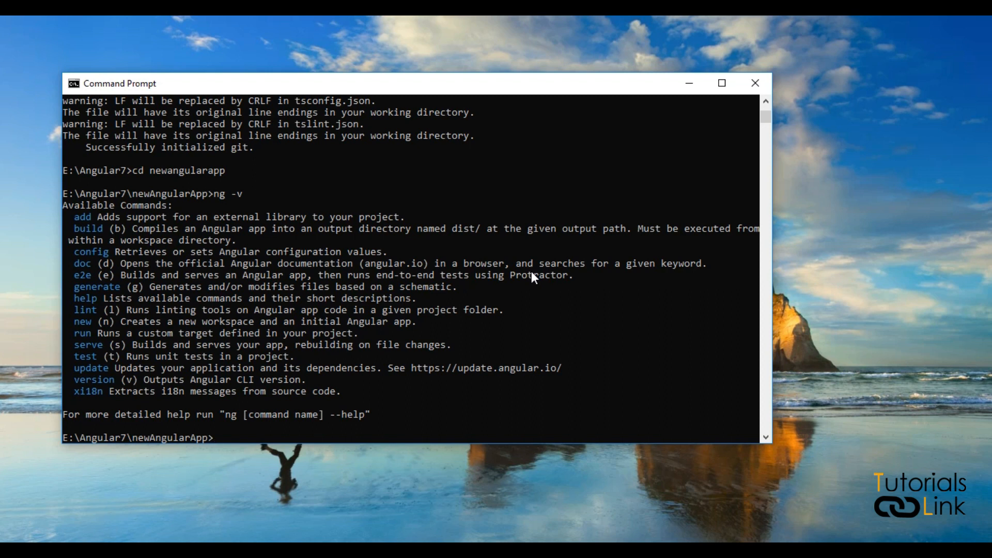
type("ng")
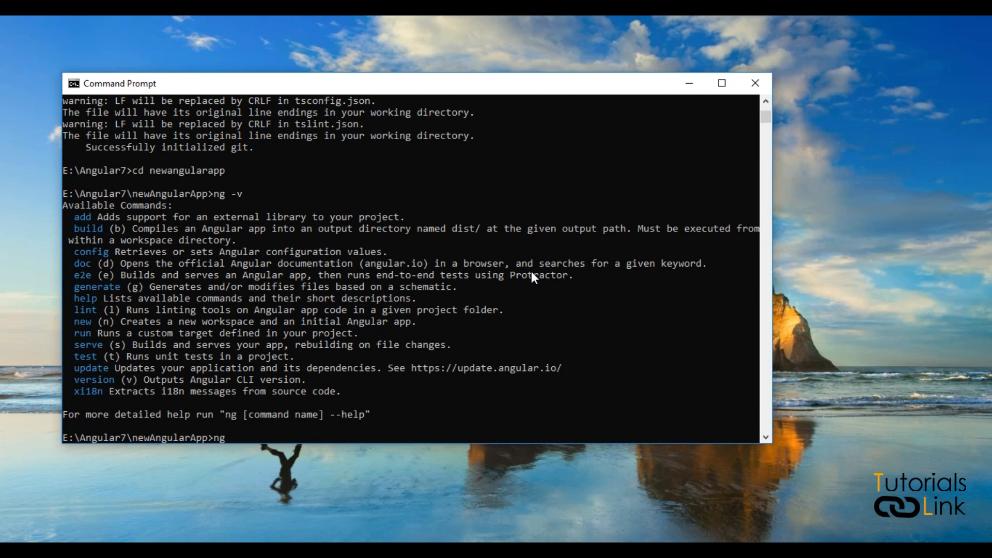
type("ver")
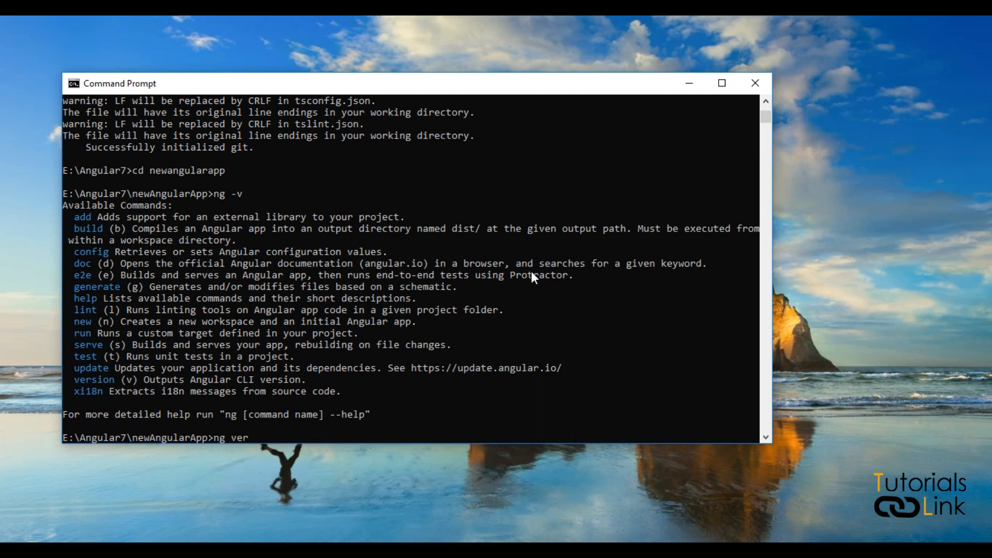
Step: Run ng version, reporting Angular CLI 7.0.2 and Angular 7.0.0
type("sion")
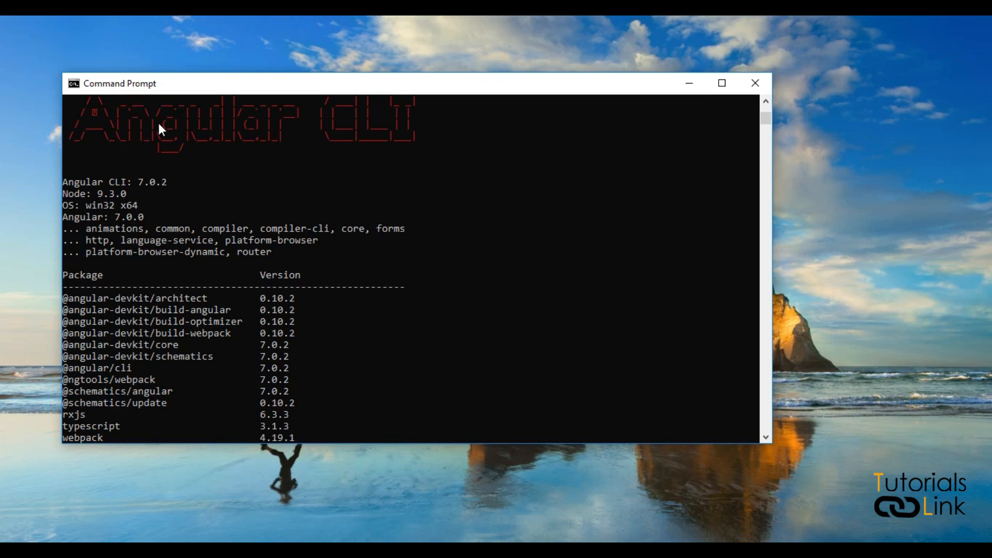
mouse_move(144, 221)
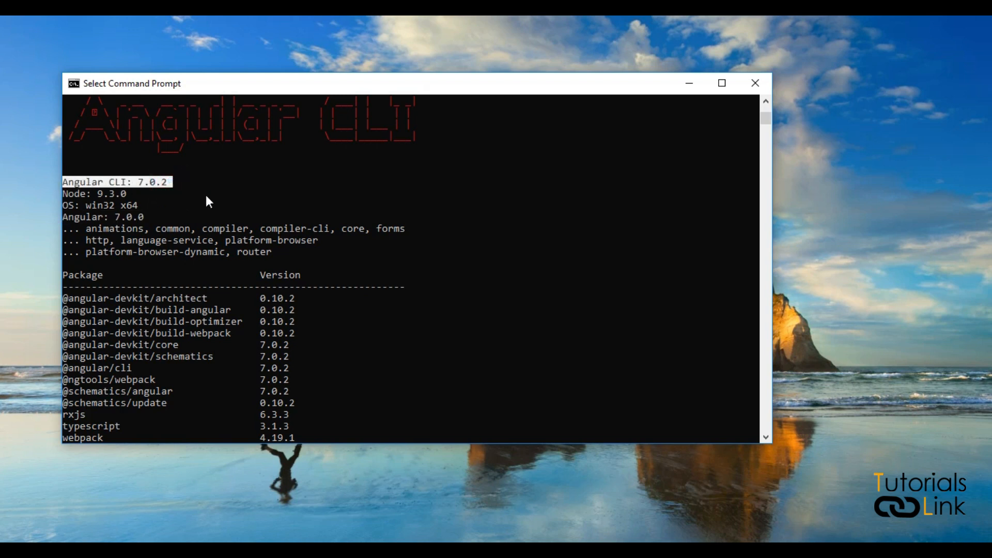
mouse_move(338, 260)
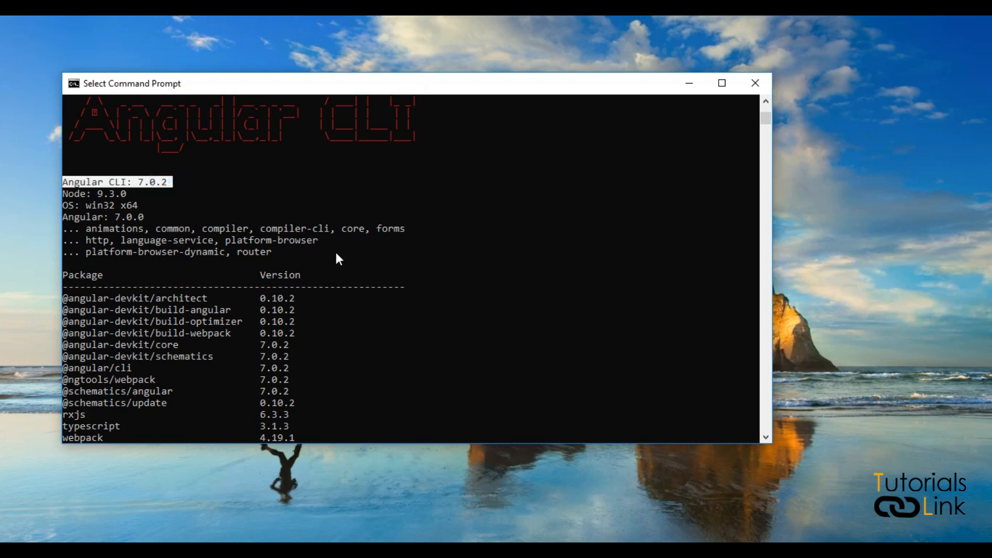
mouse_move(460, 300)
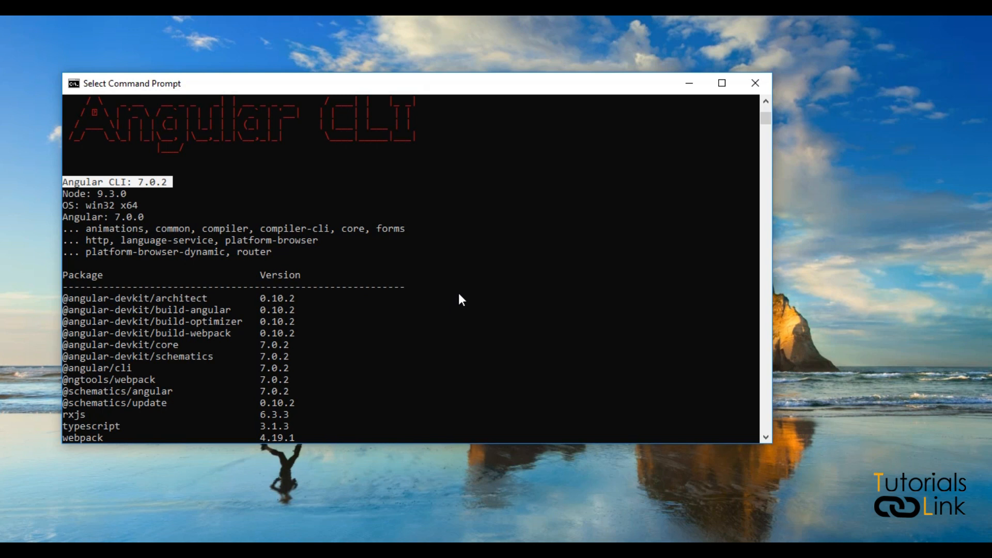